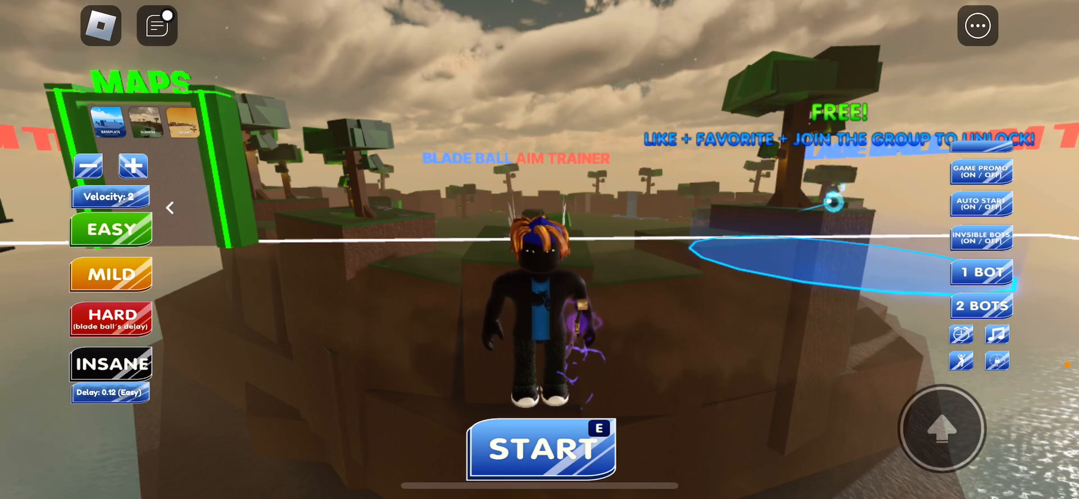
Raise the aim trainer's ball velocity several steps using the + control.
click(539, 447)
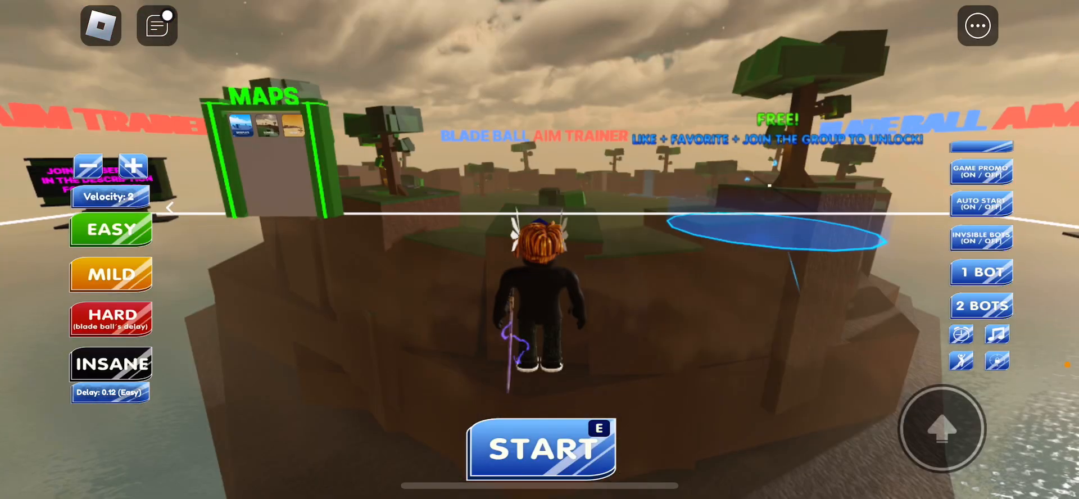
click(133, 168)
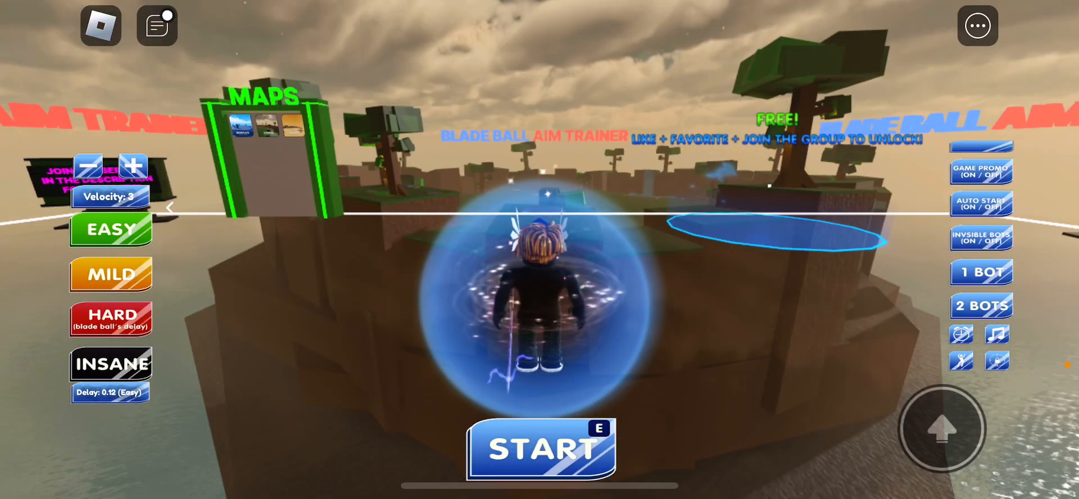
click(540, 448)
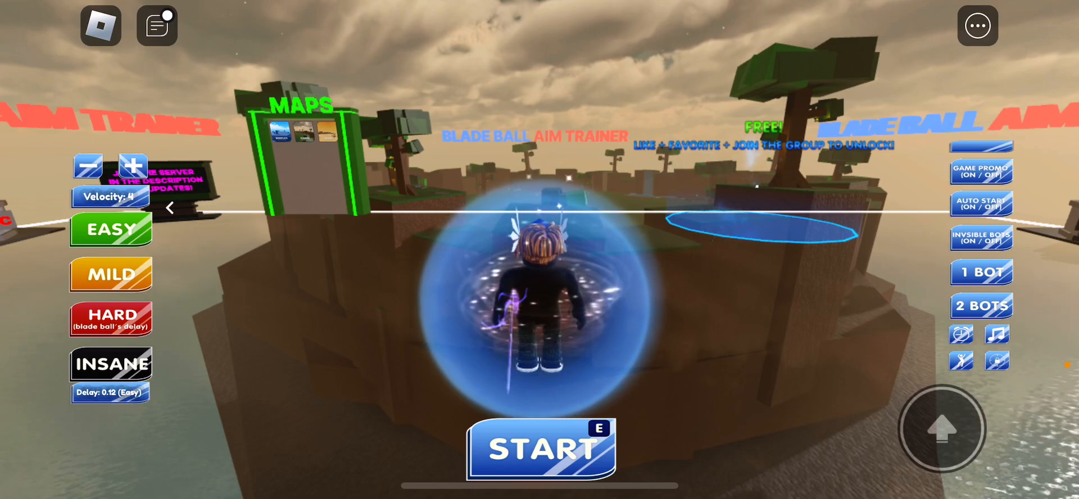
click(539, 448)
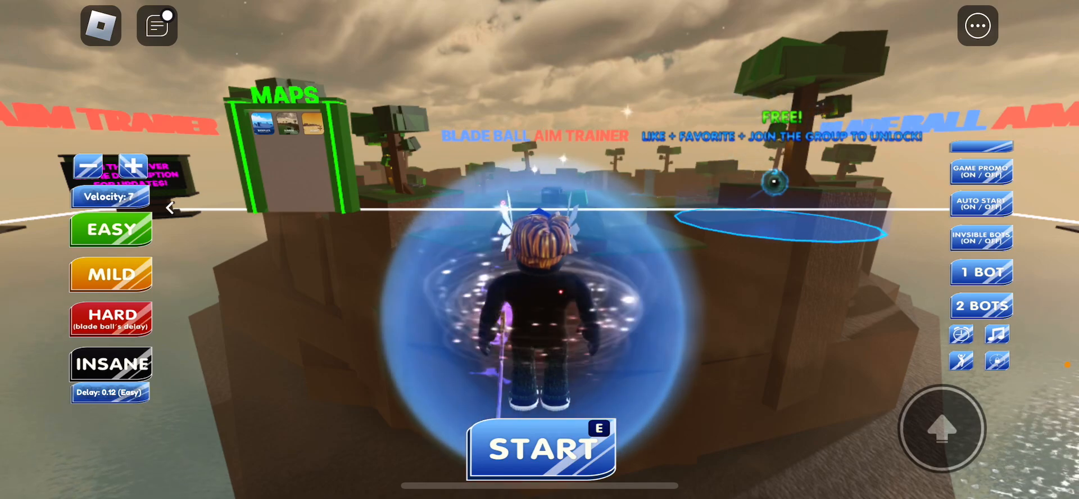
Start a training round on the grassy arena with the score at 0.
click(539, 448)
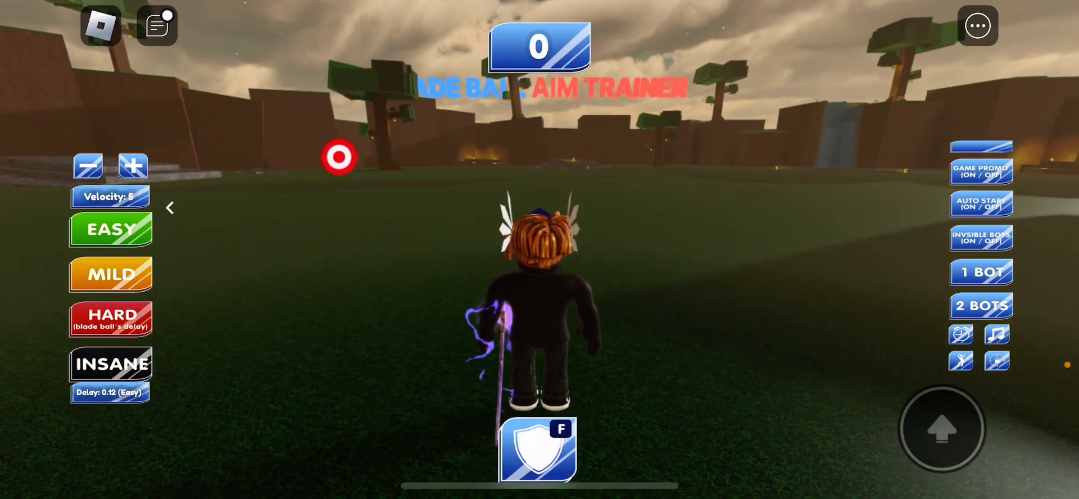